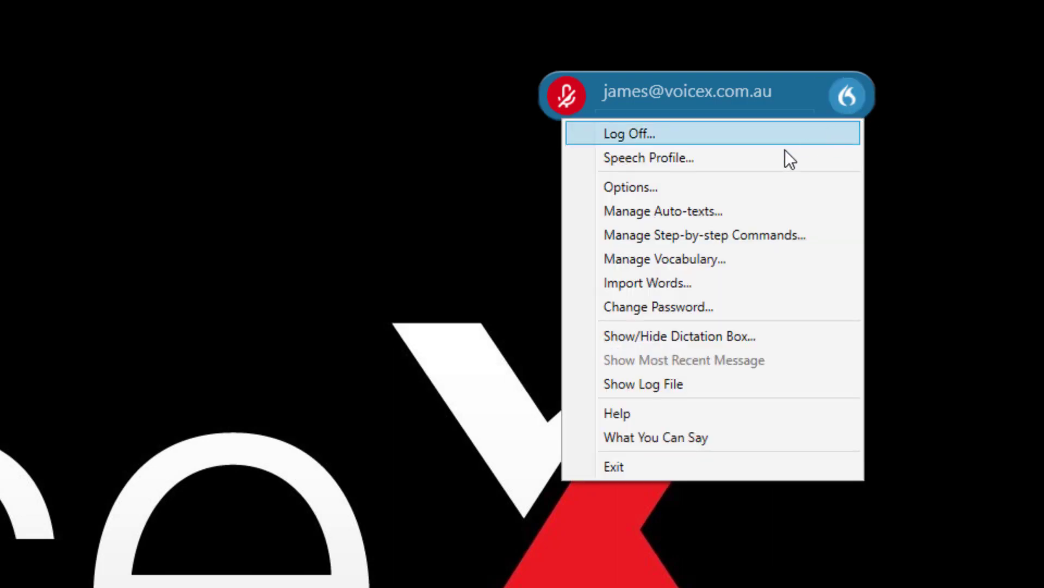
Show the Options dialog on its General page from the DragonBar flame menu.
left_click(630, 187)
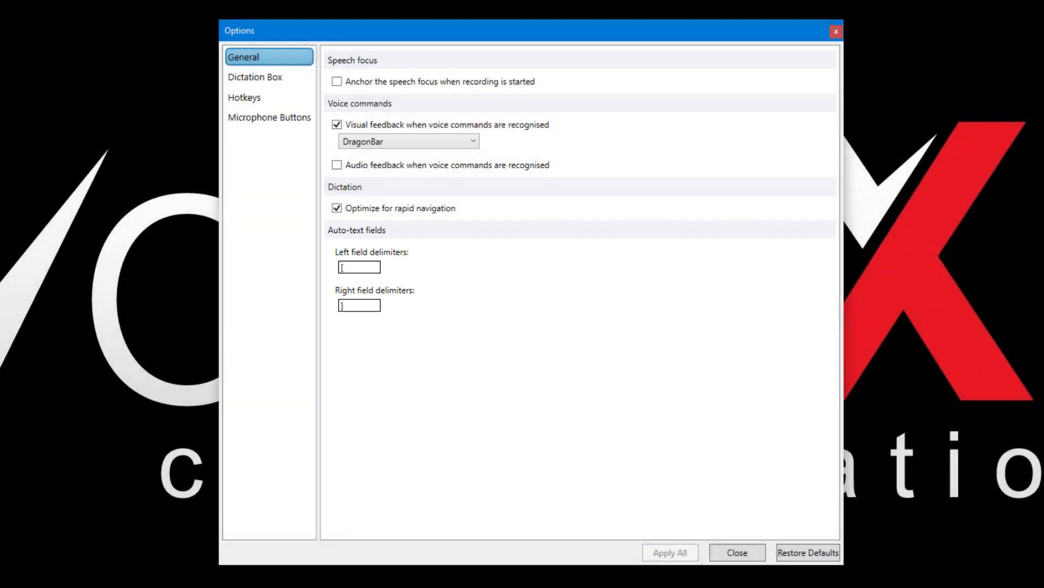
Show the Dictation Box page with text transfer, behaviour and appearance settings.
left_click(255, 77)
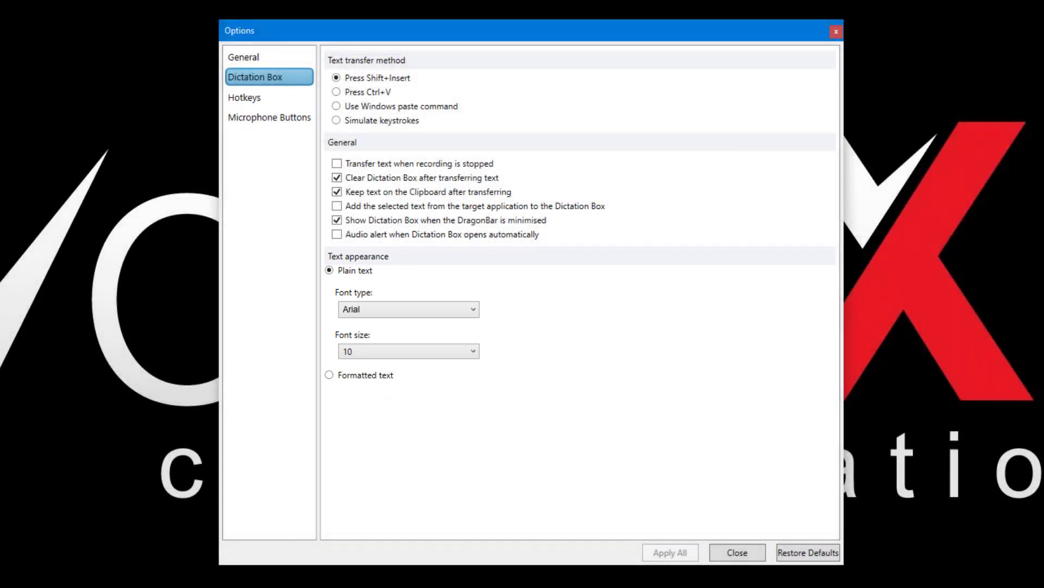
Review the Hotkeys page, then the Microphone Buttons page with its button functions.
left_click(244, 97)
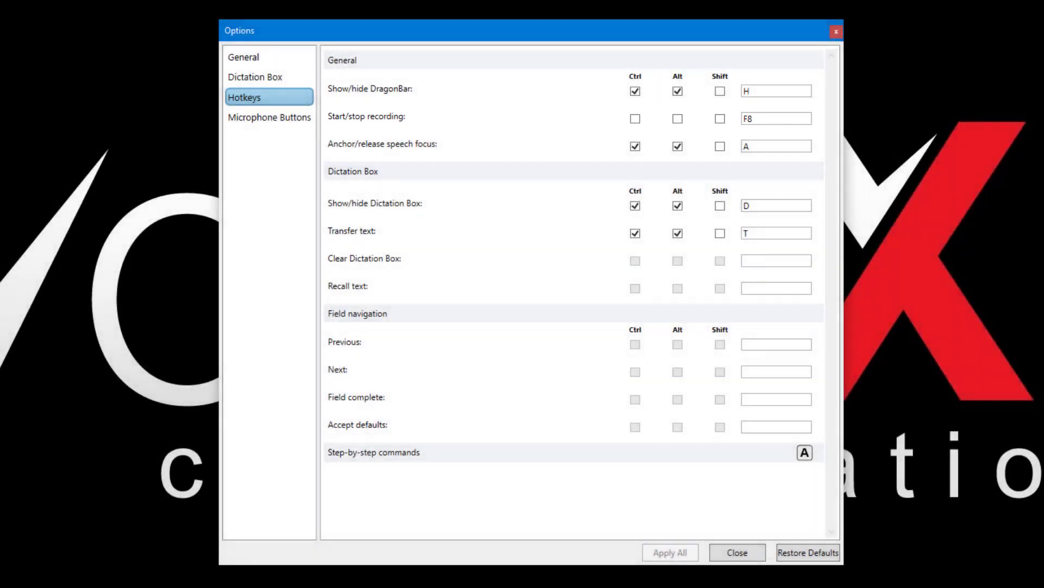
left_click(269, 118)
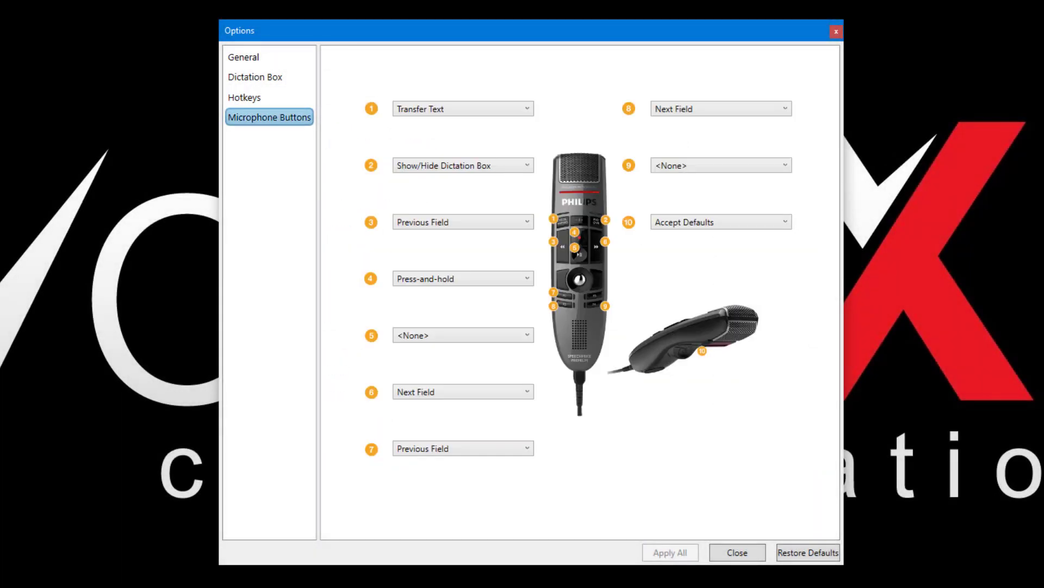